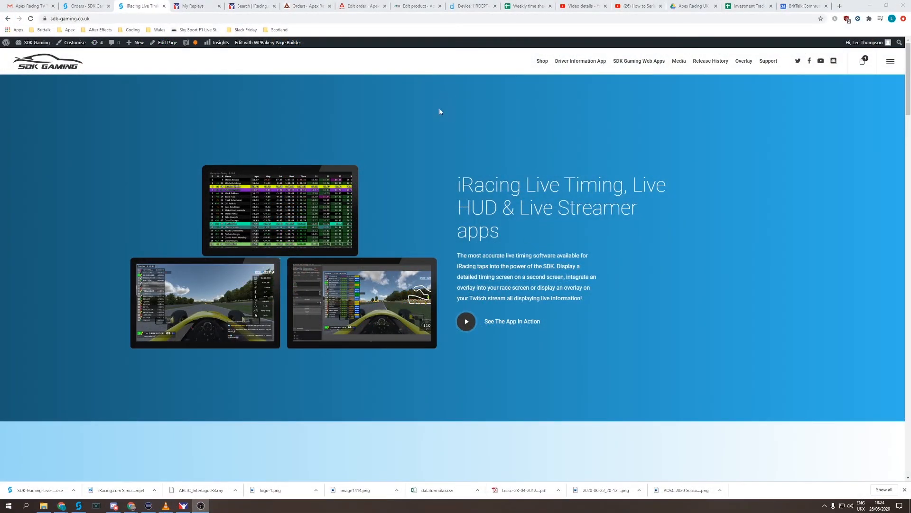
mouse_move(824, 120)
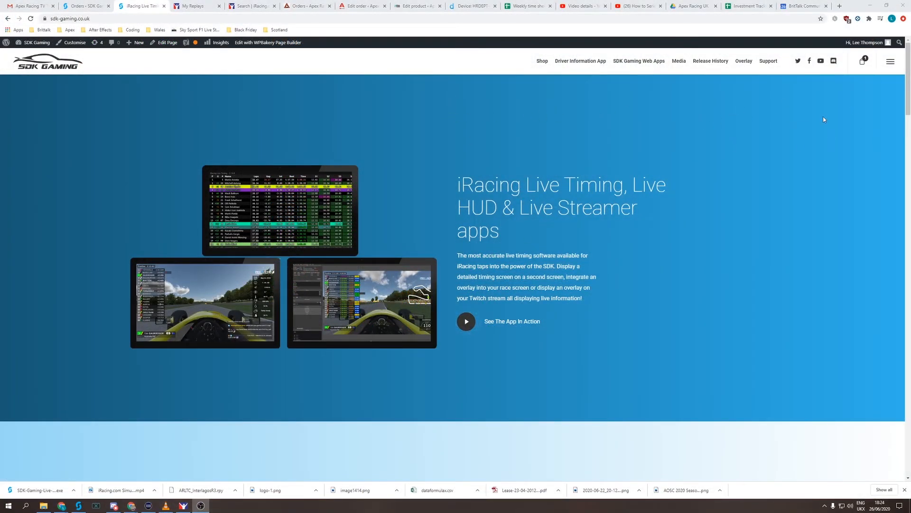
mouse_move(842, 69)
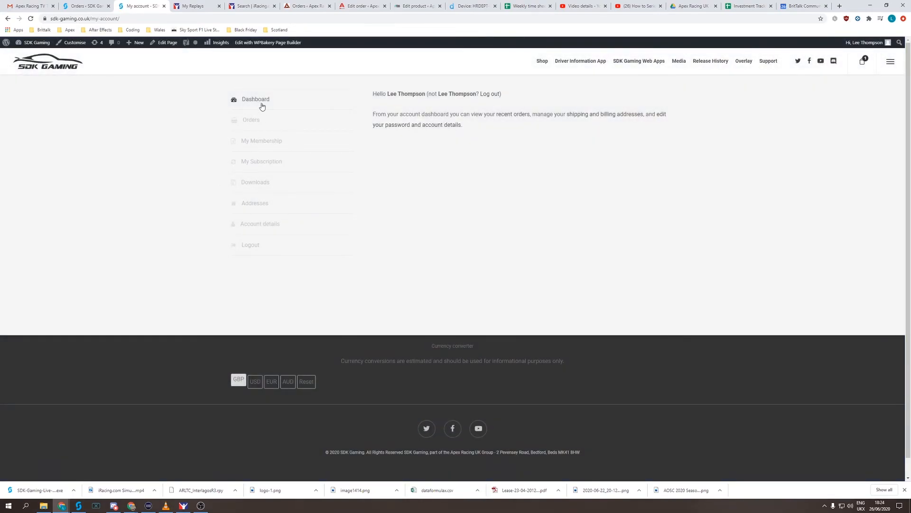
Show the account Downloads page listing the purchased iRacing app downloads
click(255, 183)
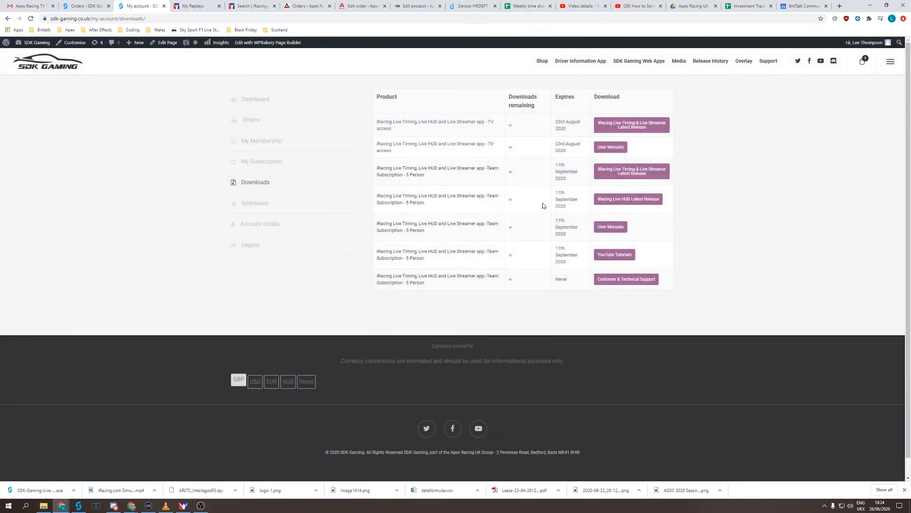
mouse_move(646, 150)
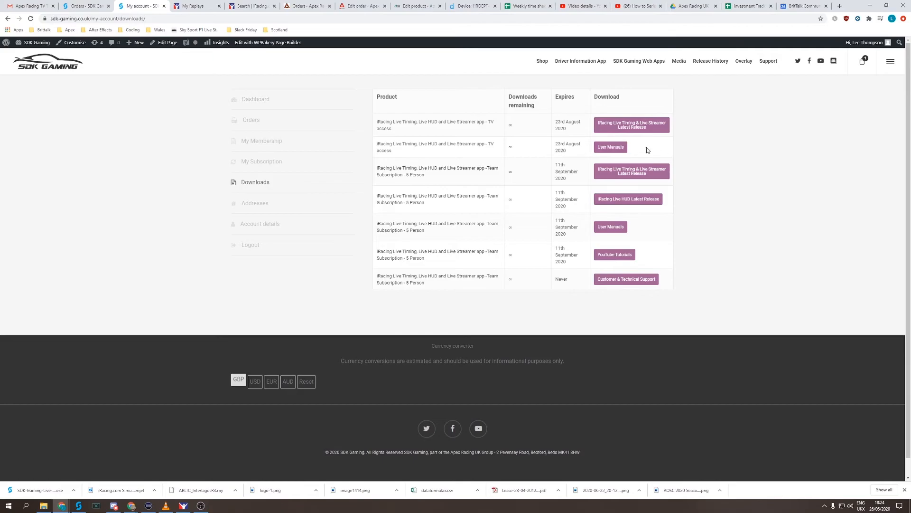
mouse_move(617, 199)
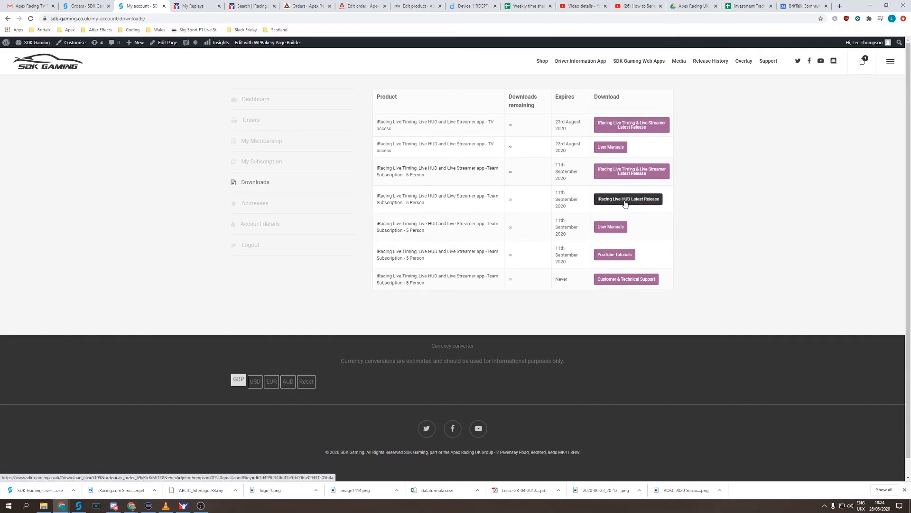
mouse_move(680, 216)
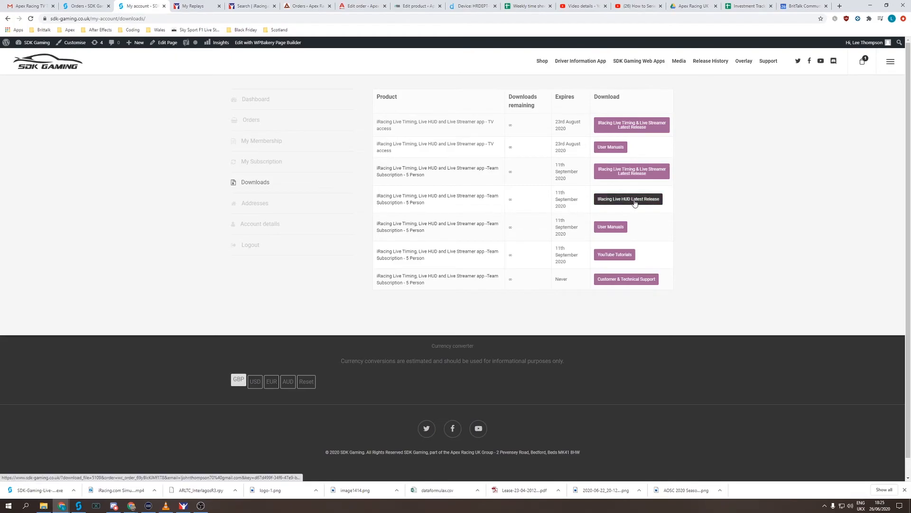
mouse_move(26, 471)
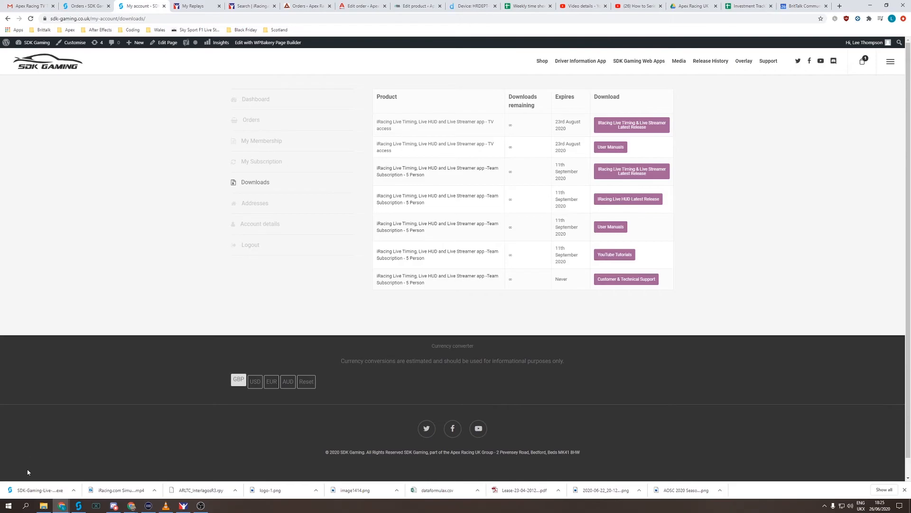
mouse_move(79, 388)
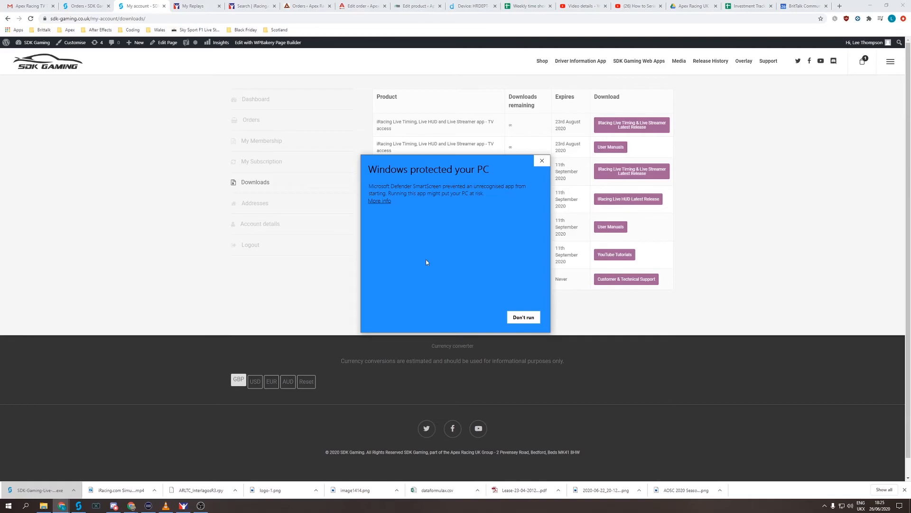
mouse_move(410, 207)
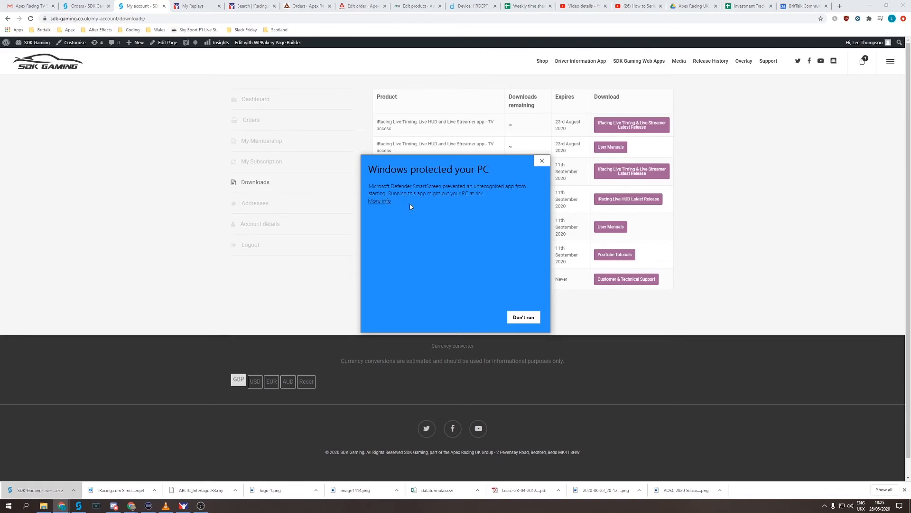
Allow the unrecognised Live HUD setup via More info and Run anyway
click(379, 201)
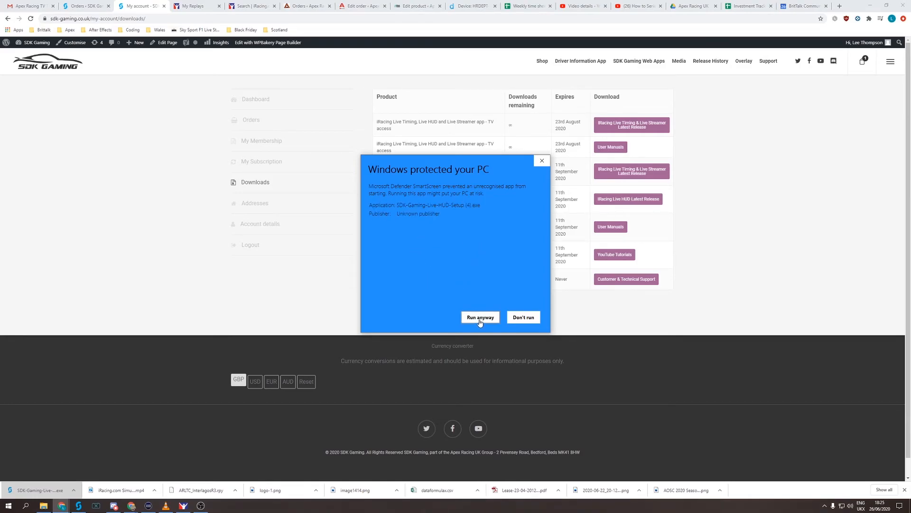
click(479, 317)
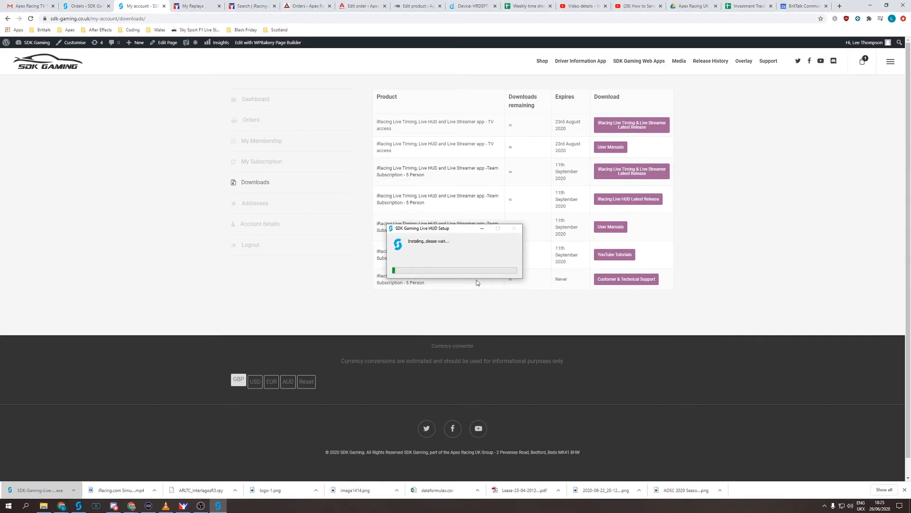
mouse_move(454, 265)
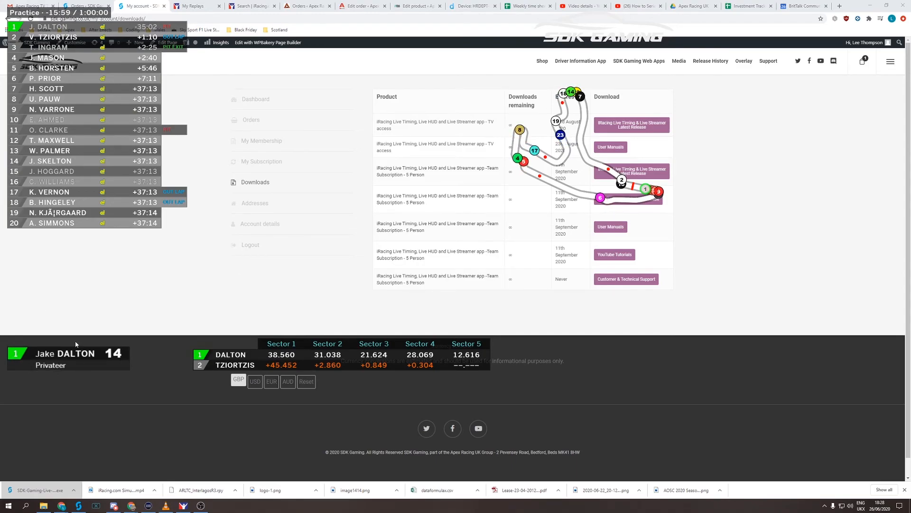
mouse_move(626, 416)
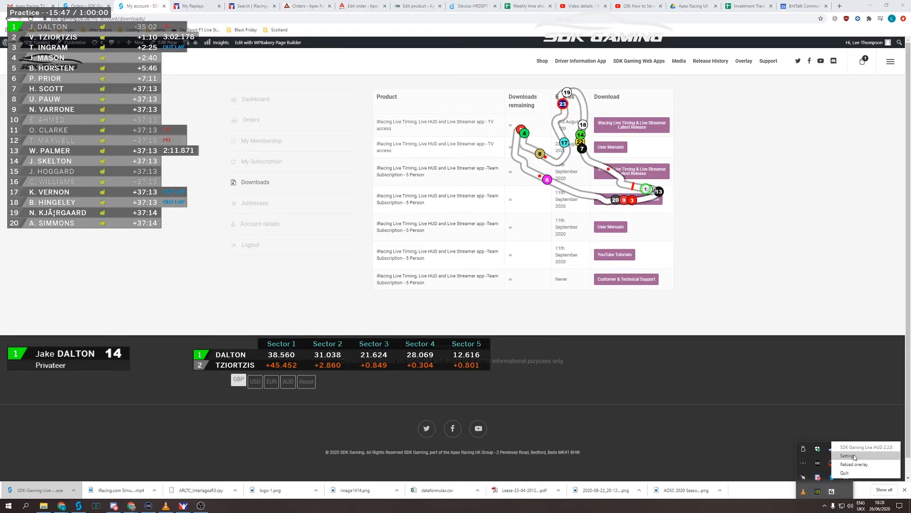
Set the Live HUD overlay width to 2560 and height to 1440 in Settings
click(849, 456)
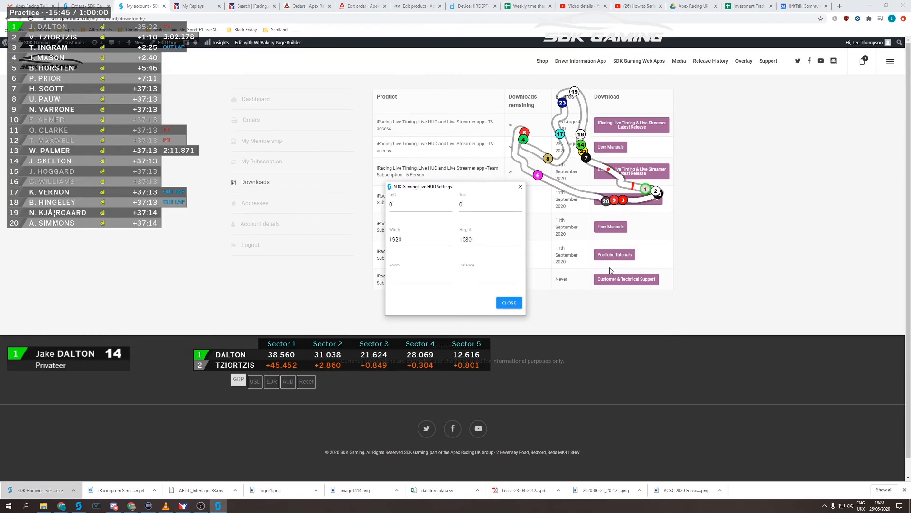
mouse_move(665, 396)
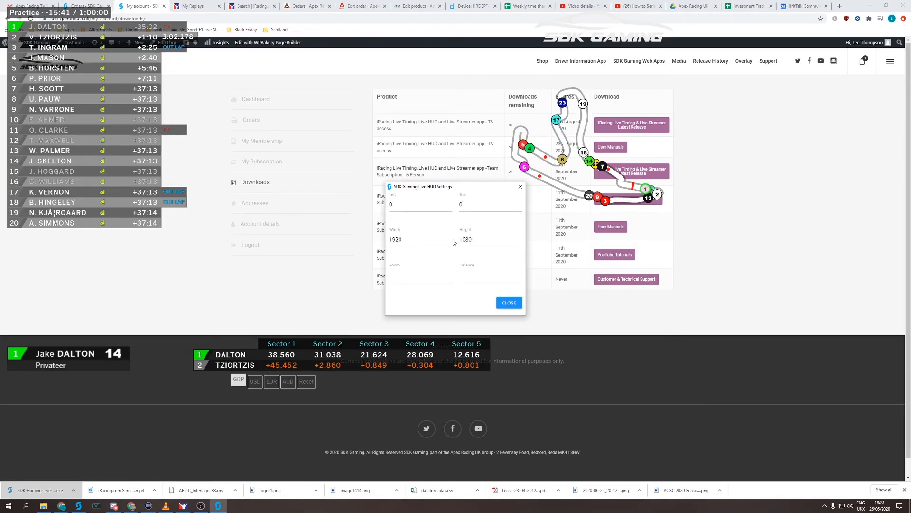
triple_click(394, 239)
text(2560)
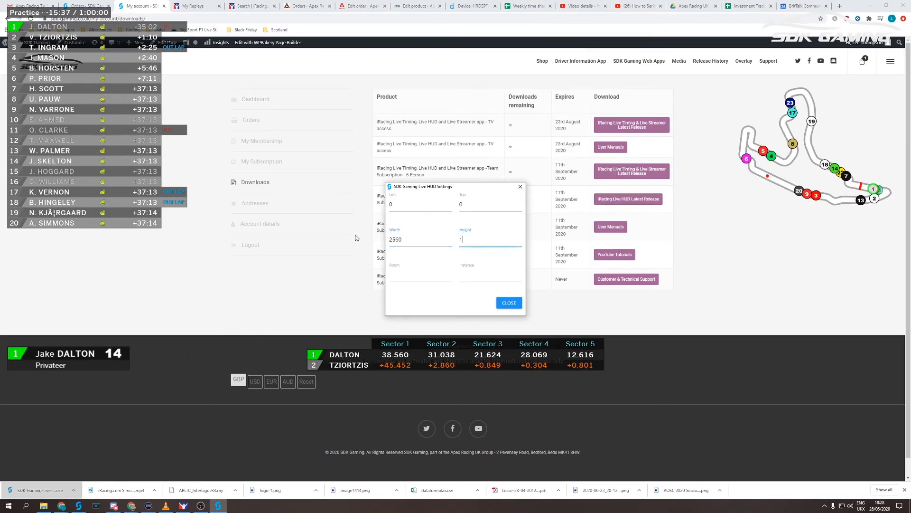
text(440)
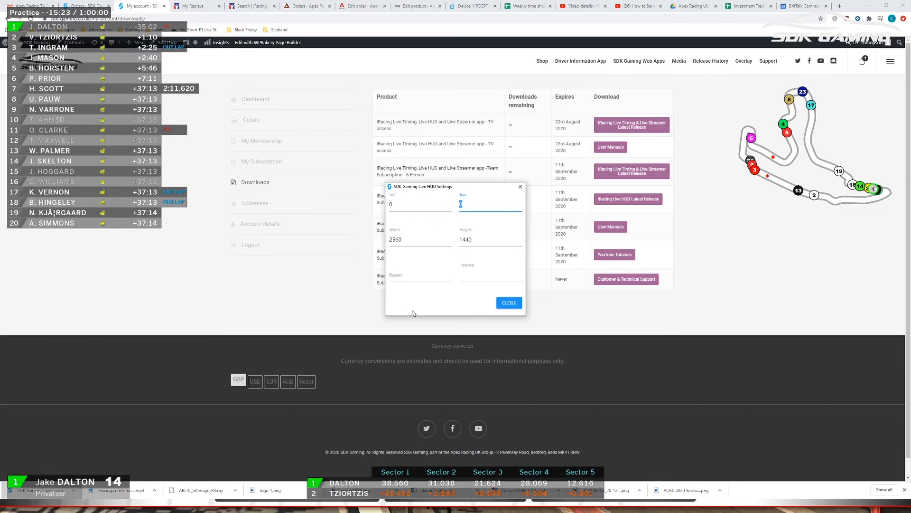
click(508, 302)
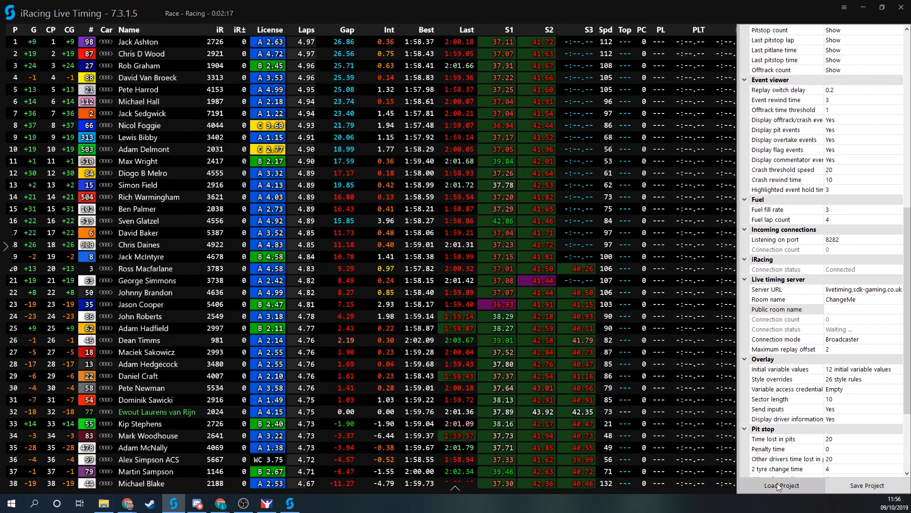
Load Live HUD.iRacingLiveTimingProject from the Downloads\iRacingLiveTiming folder
click(781, 485)
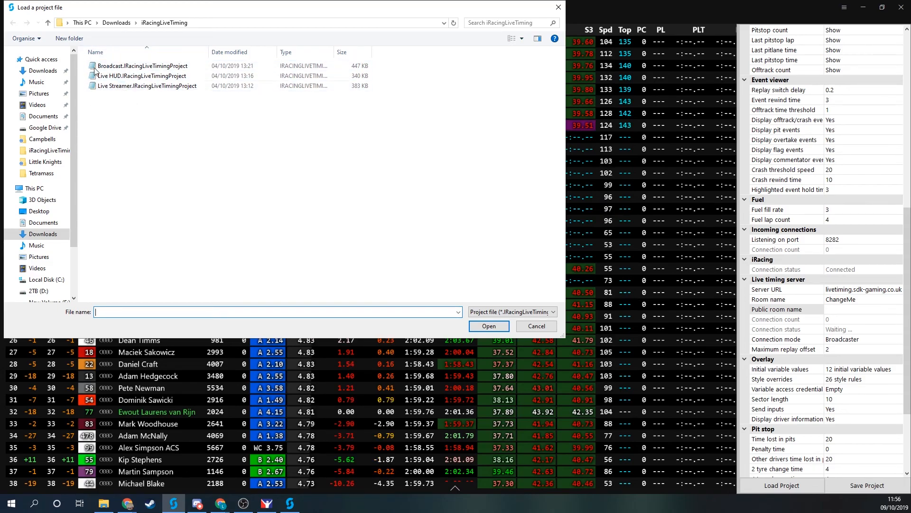
click(143, 76)
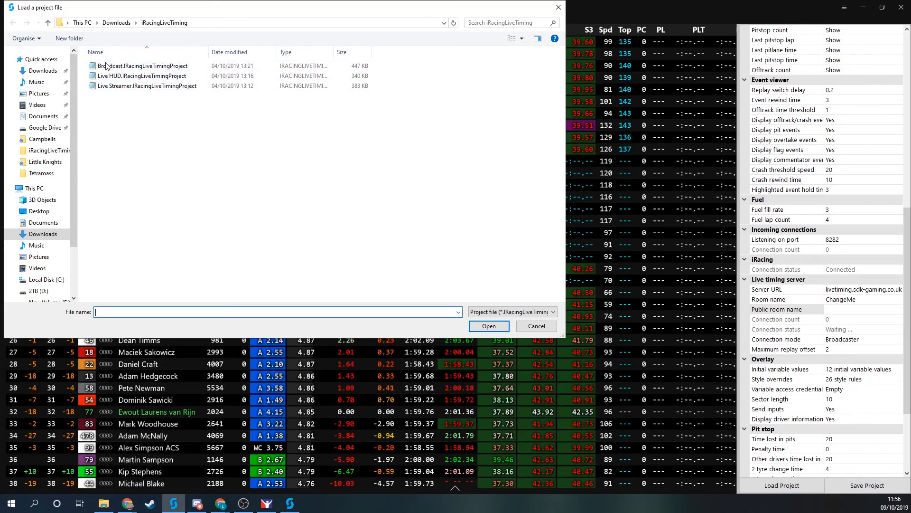
click(143, 76)
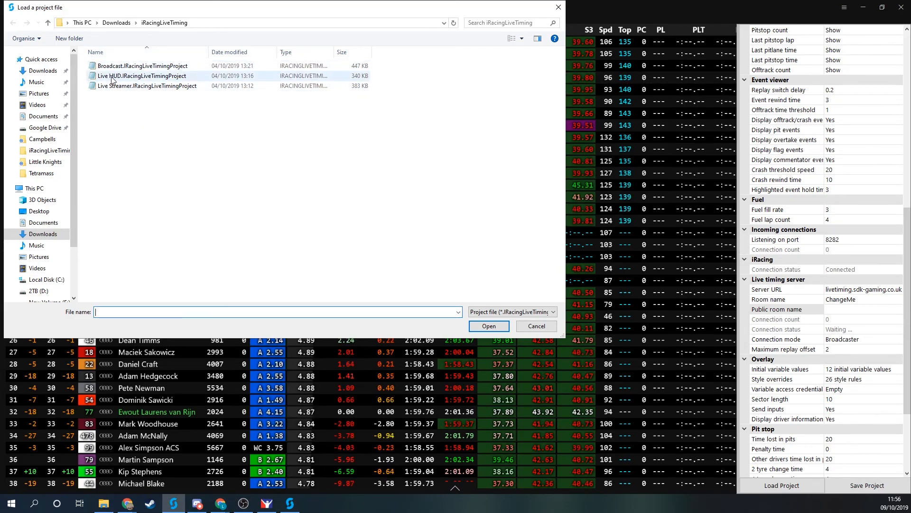
click(143, 76)
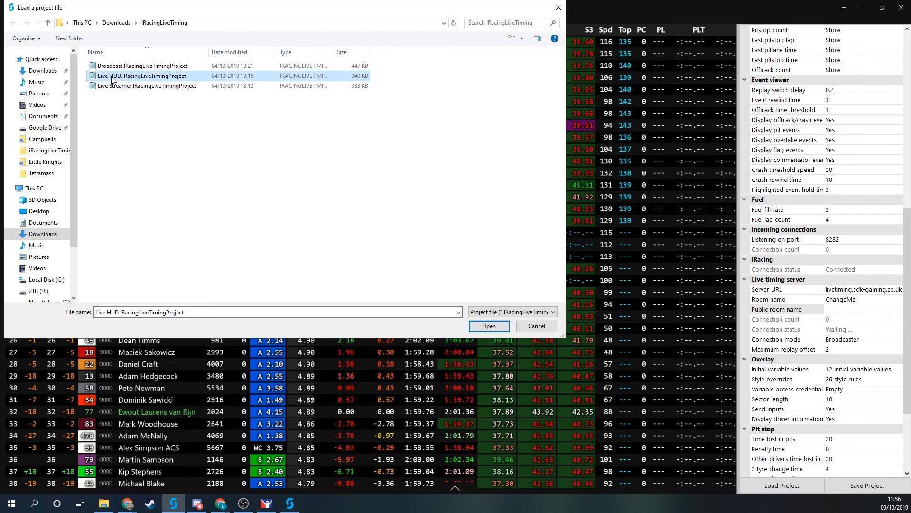
click(488, 326)
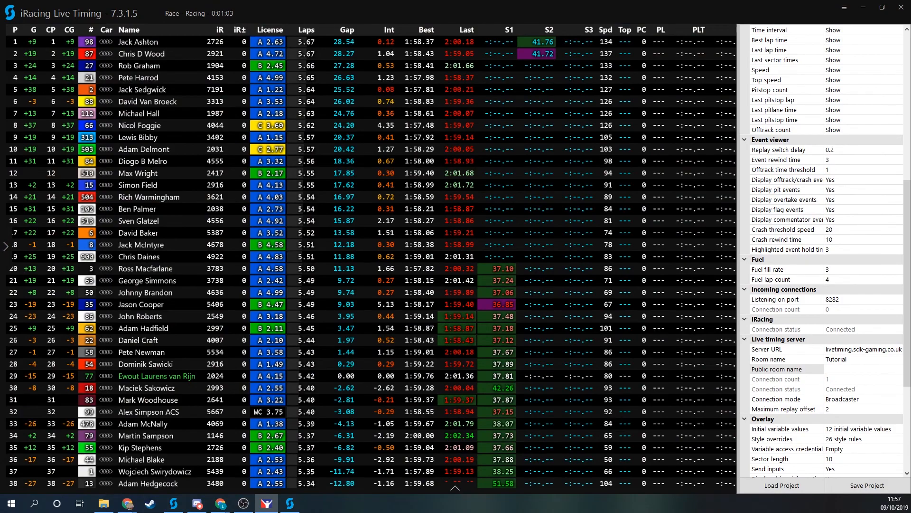
Bring up the Live HUD control panel with overlay, session state and track map settings
click(843, 7)
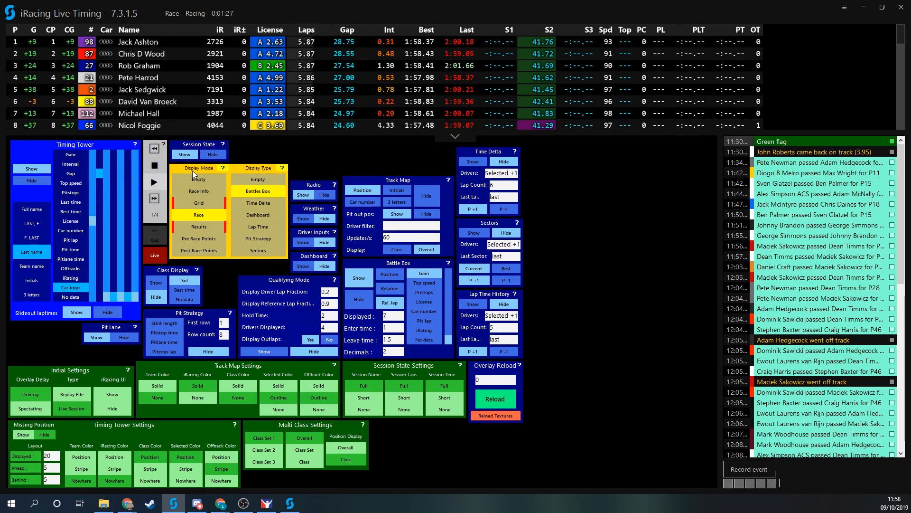
mouse_move(198, 183)
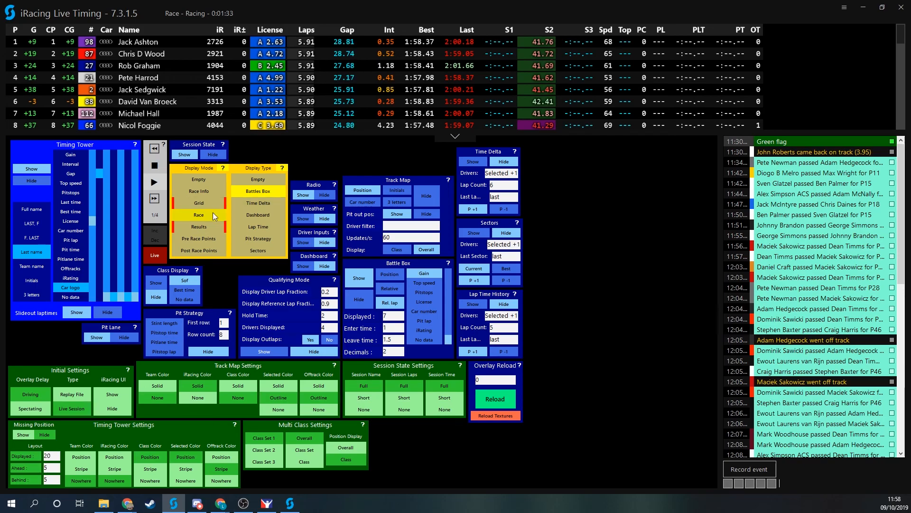
mouse_move(198, 270)
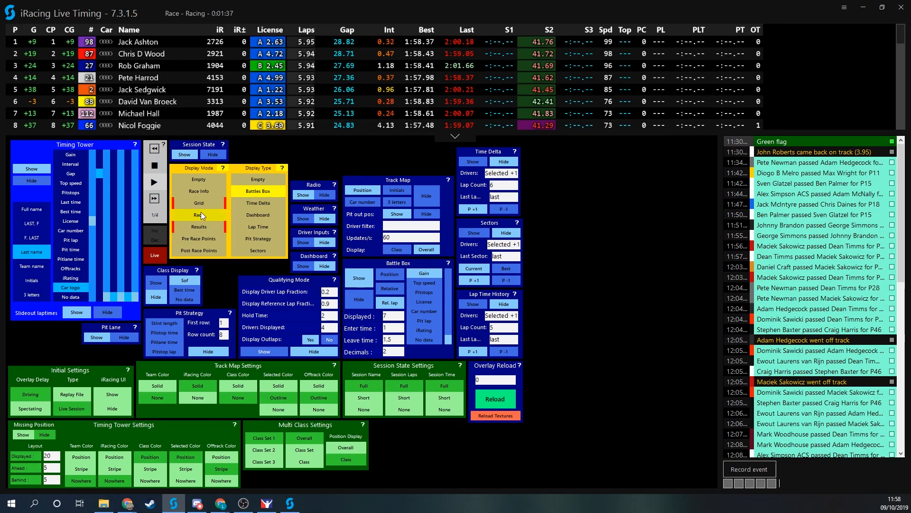
mouse_move(198, 214)
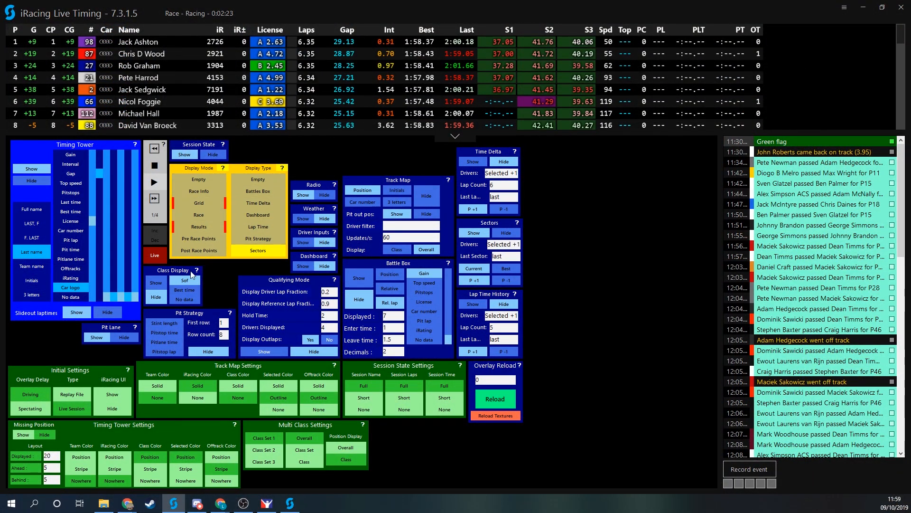
mouse_move(191, 271)
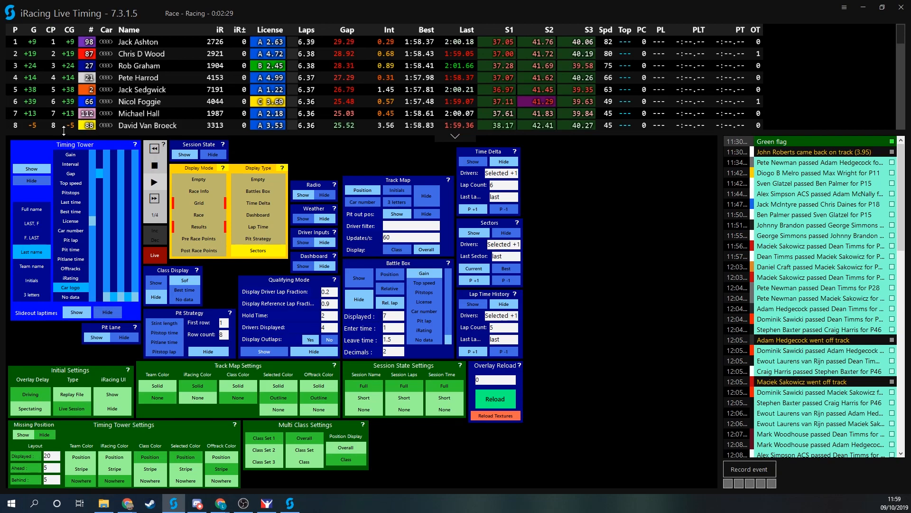
mouse_move(70, 155)
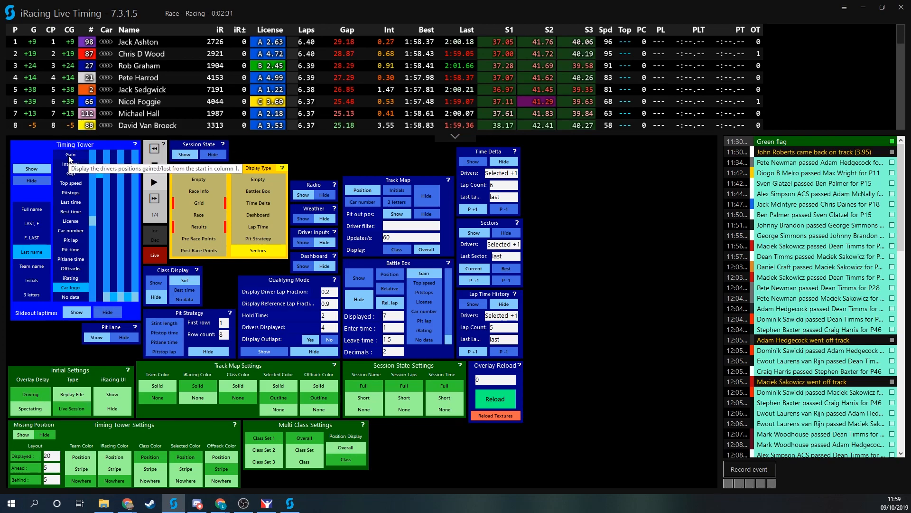